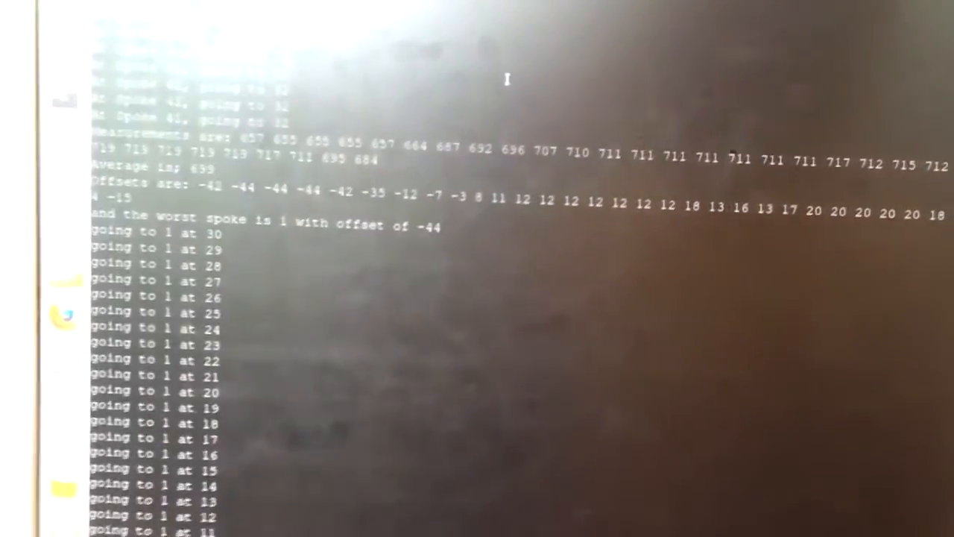
pyautogui.scroll(-3)
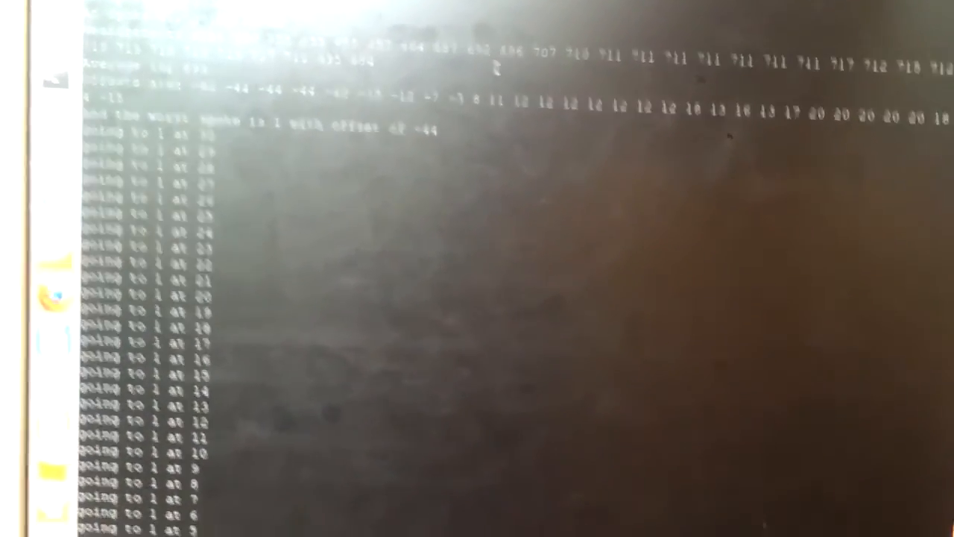